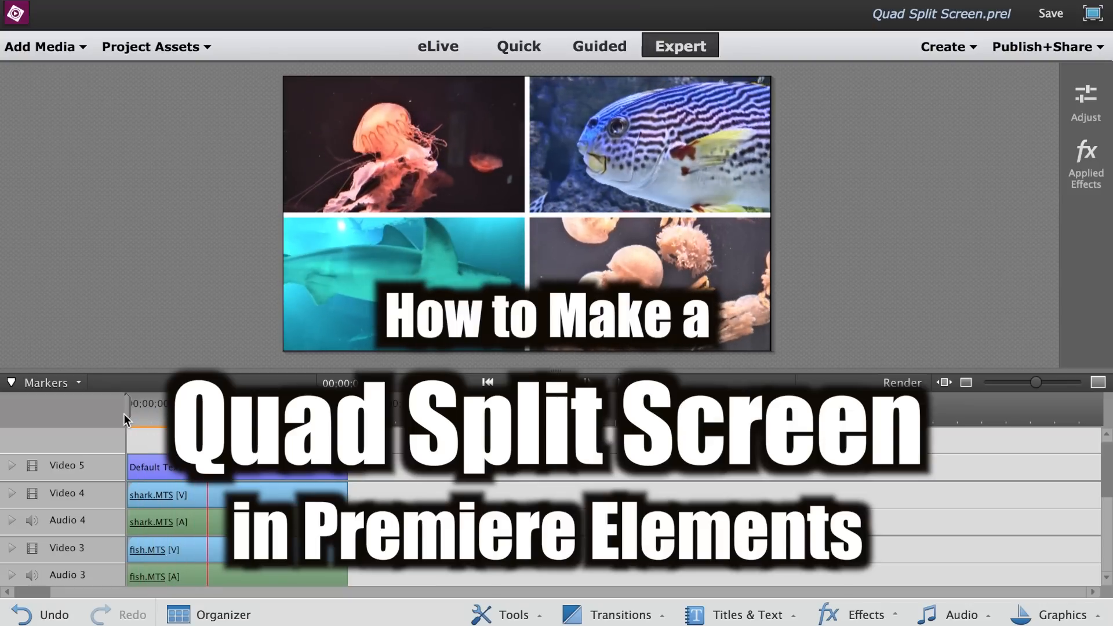
# Place the four aquarium clips on Video 1–4, each starting at the timeline's beginning.
pyautogui.click(151, 47)
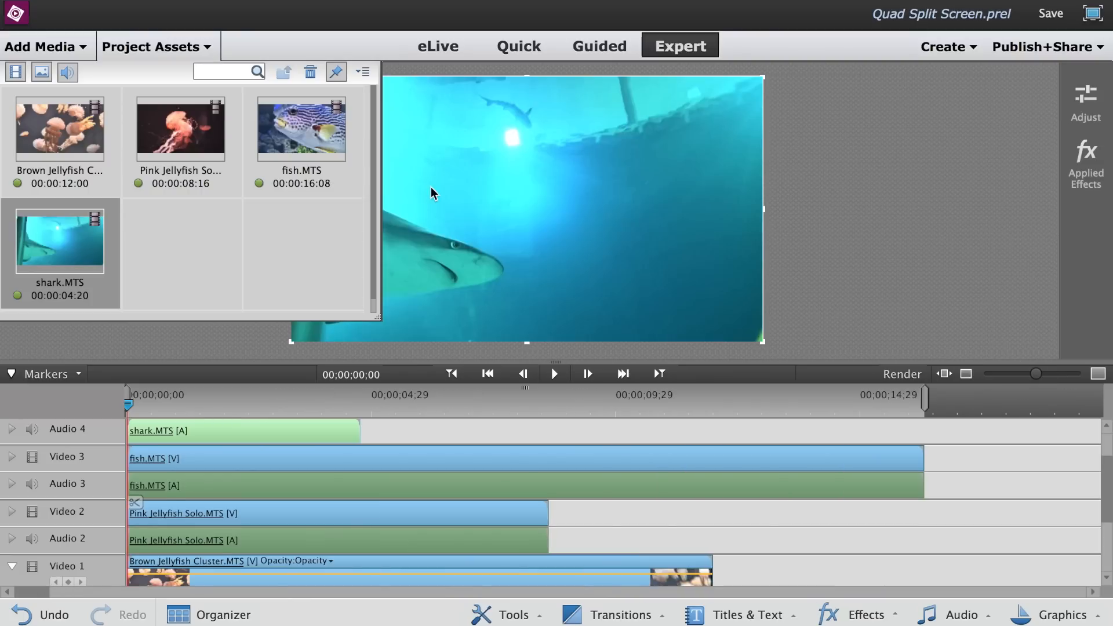
# Hide Project Assets so the longer clips can be trimmed to the shark clip's end.
pyautogui.click(150, 46)
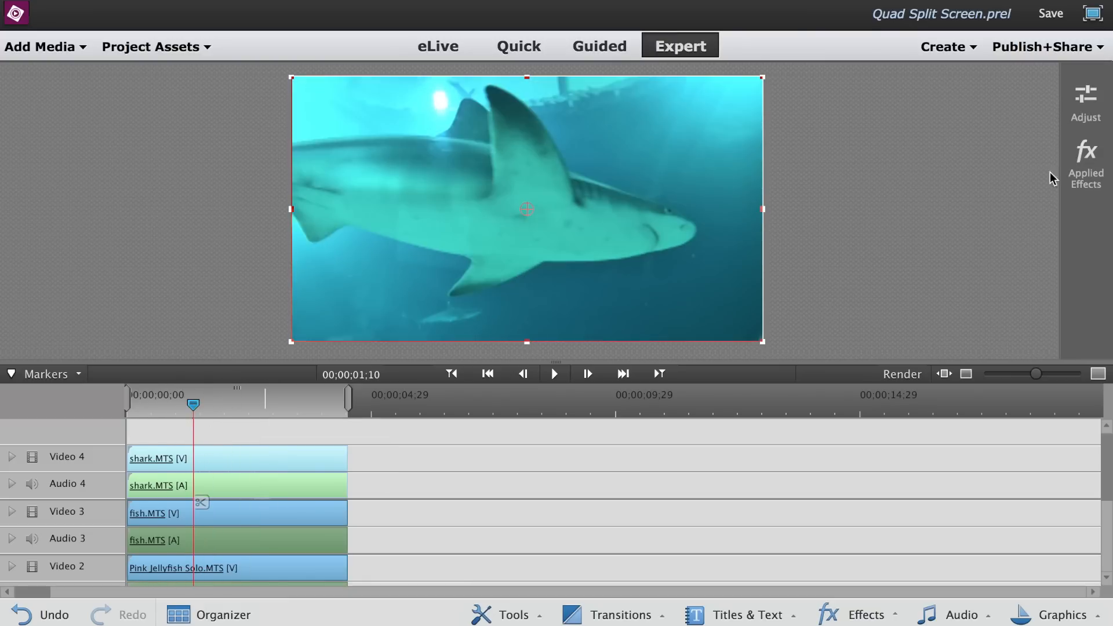
# Set each clip's Motion Scale to 50 and position it in its own quadrant of the monitor.
pyautogui.click(1085, 164)
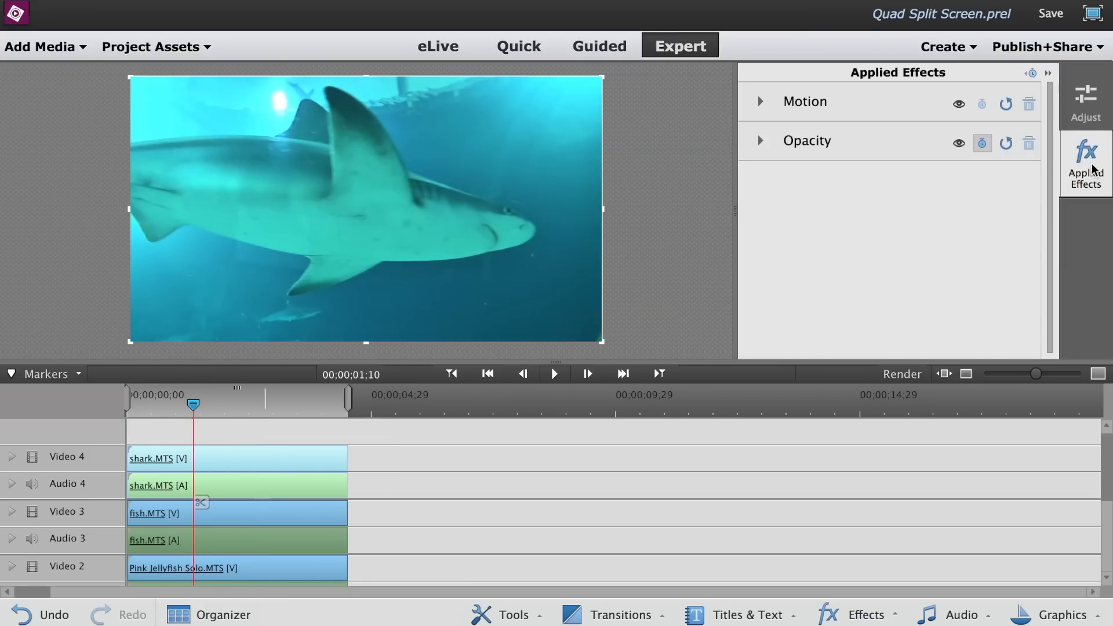
pyautogui.click(760, 102)
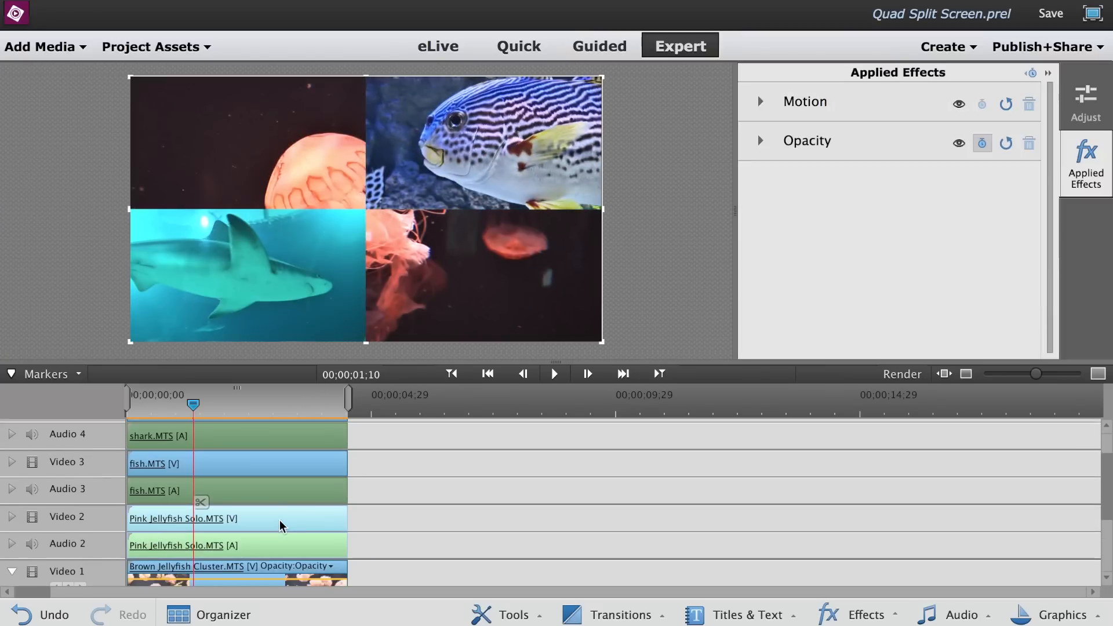
pyautogui.click(761, 101)
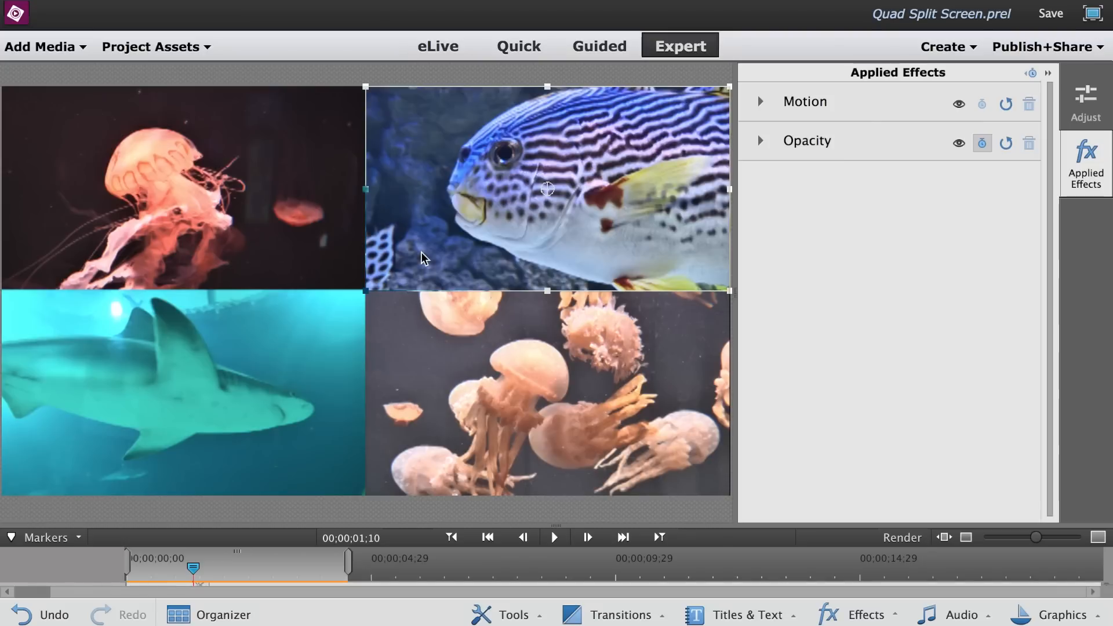
pyautogui.moveTo(239, 118)
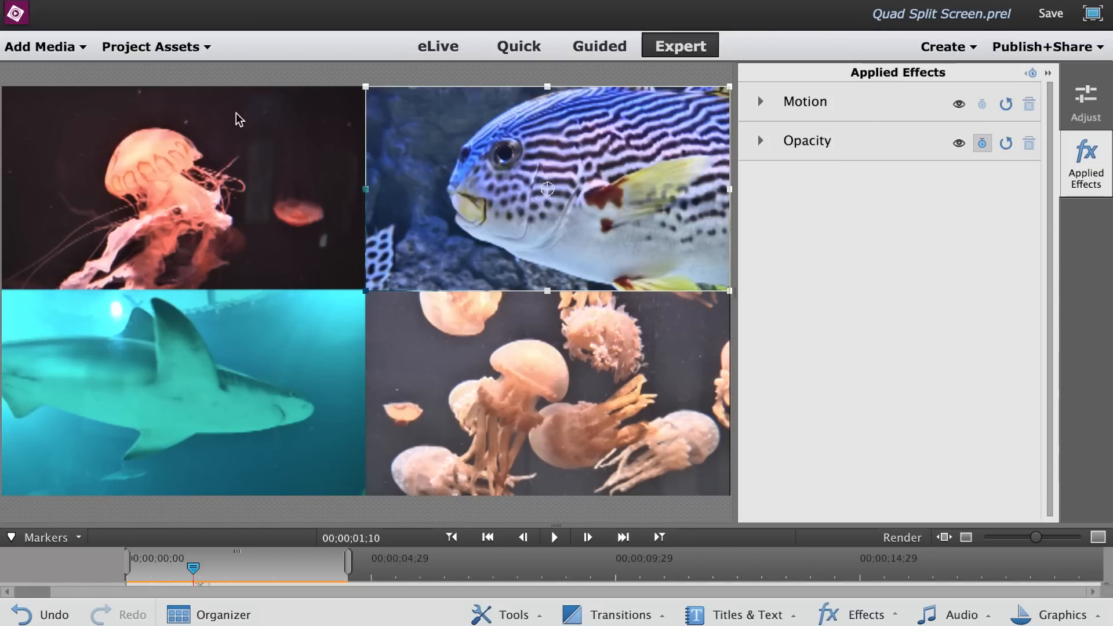
pyautogui.click(760, 101)
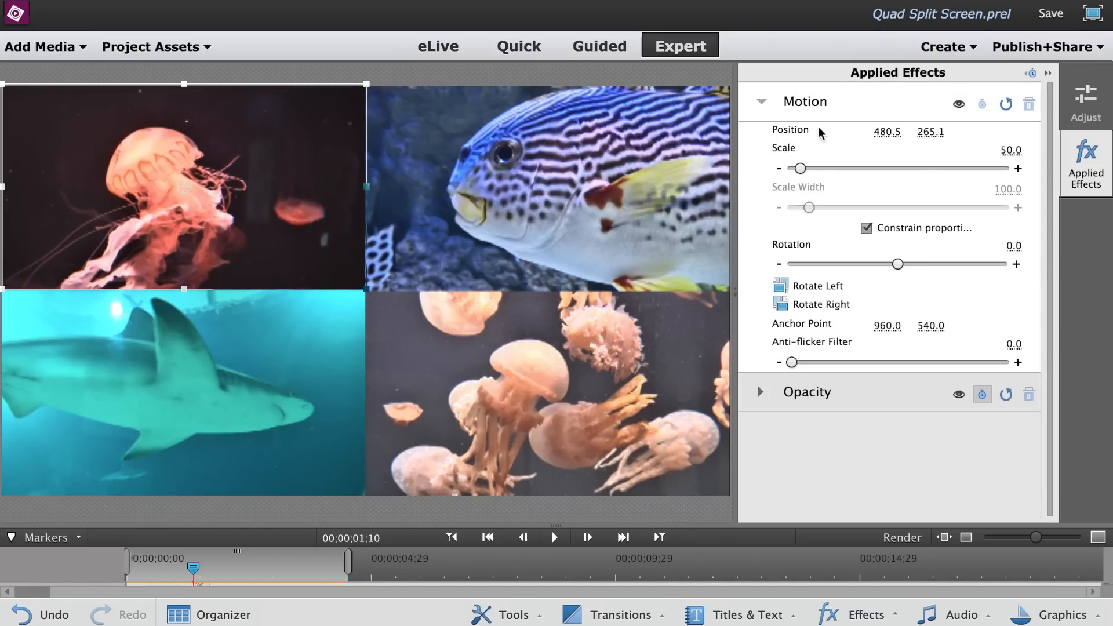
pyautogui.moveTo(517, 527)
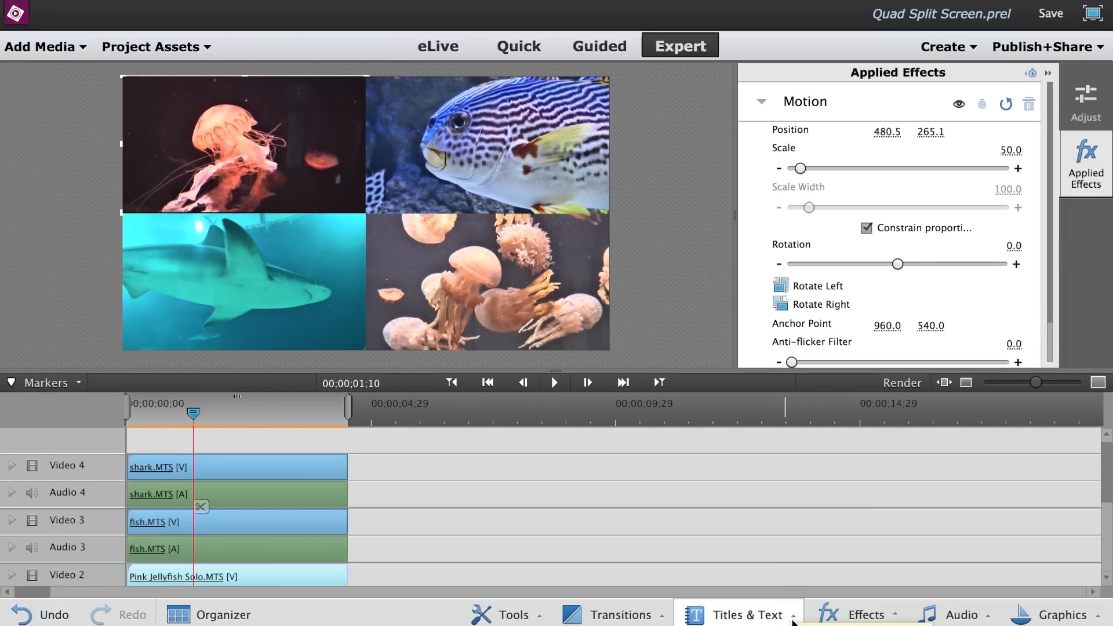
# Add a Default Text title on a fifth track and choose the selection arrow in Adjustments.
pyautogui.click(744, 615)
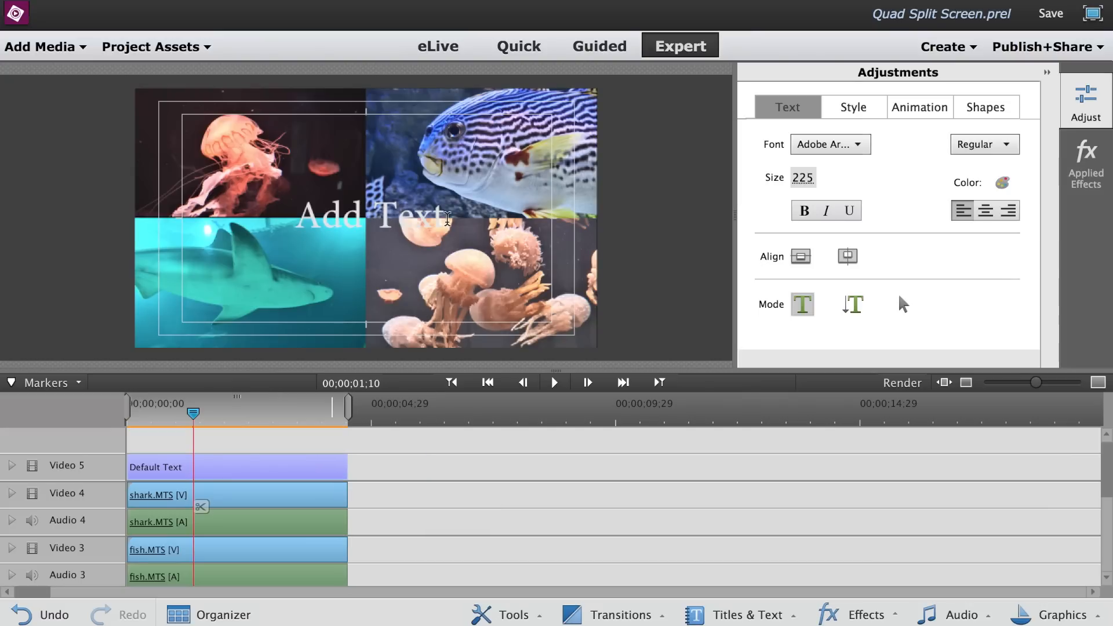
pyautogui.click(903, 304)
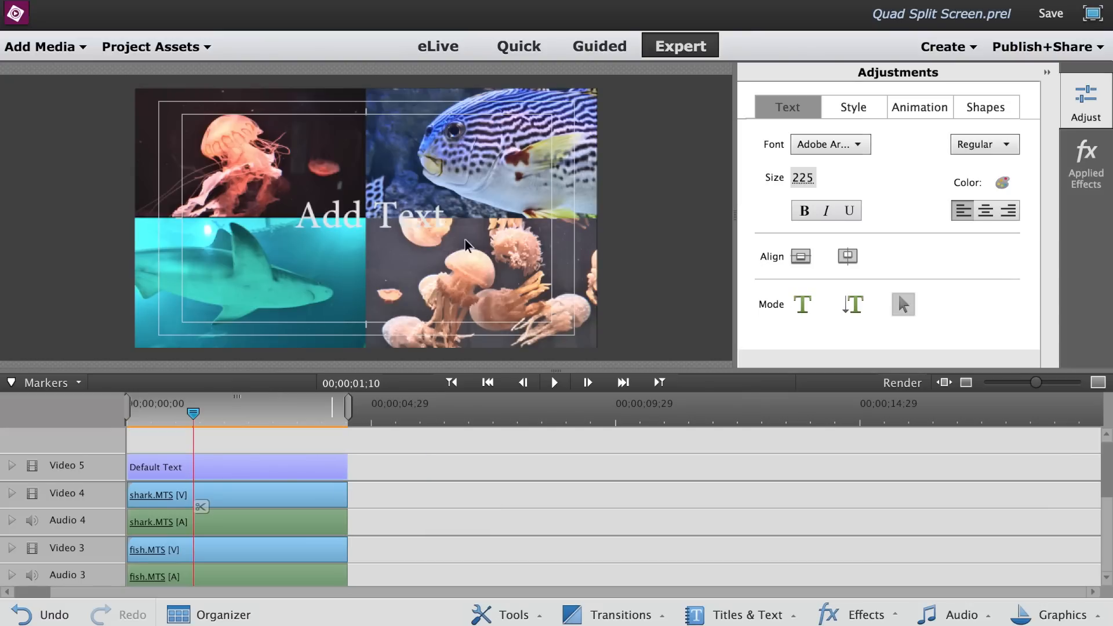
# Clear the 'Add Text' placeholder and draw a thin white vertical bar with the Rectangle Tool.
pyautogui.rightClick(465, 245)
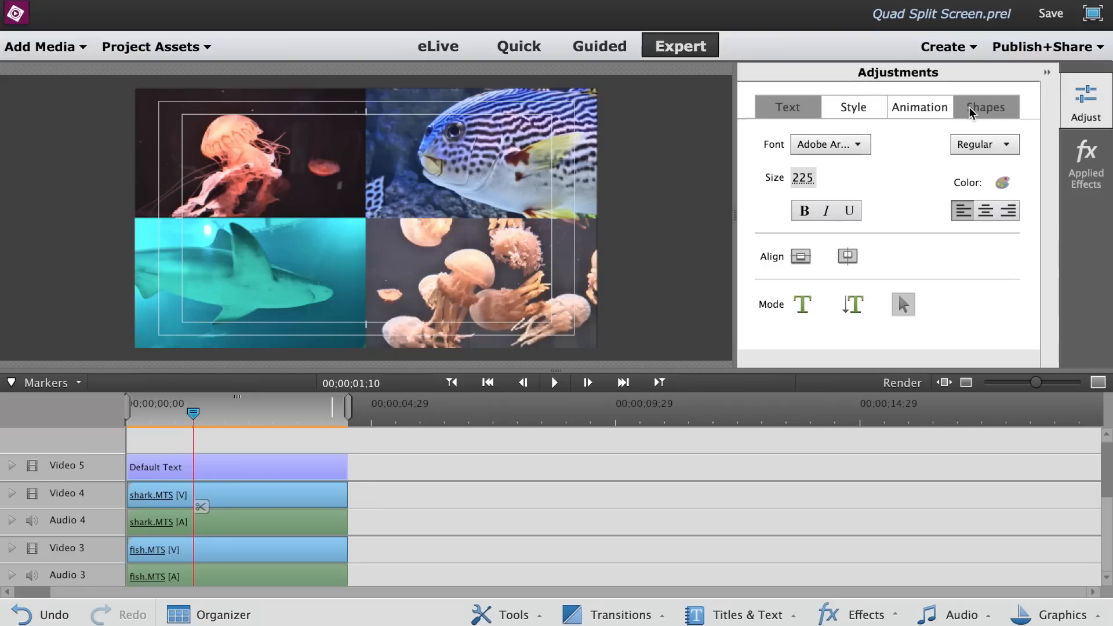
pyautogui.click(985, 107)
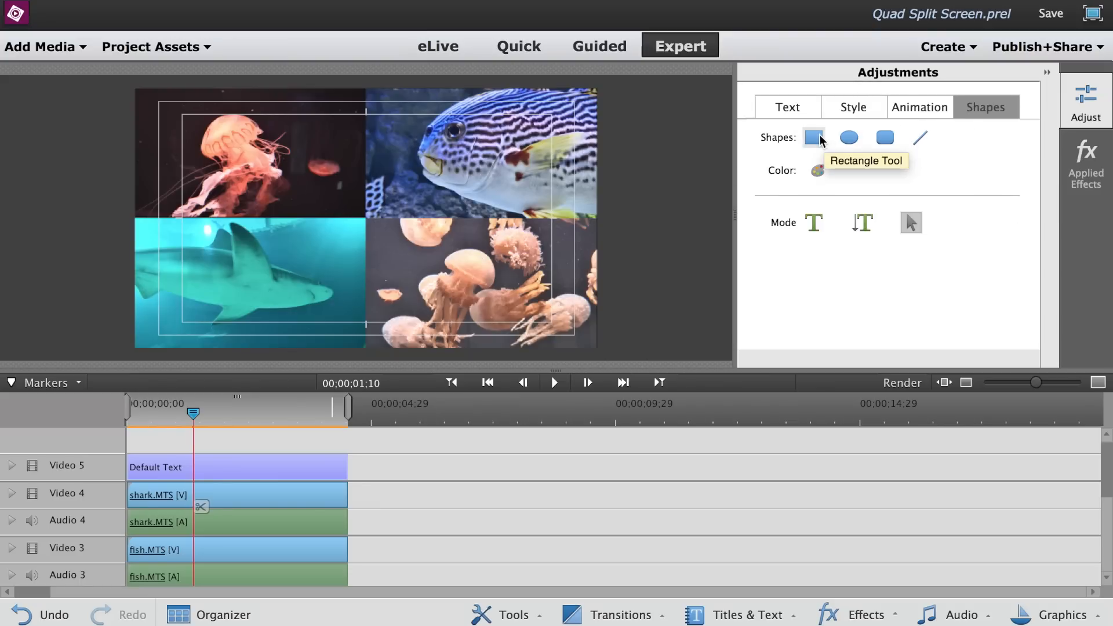
pyautogui.moveTo(374, 92)
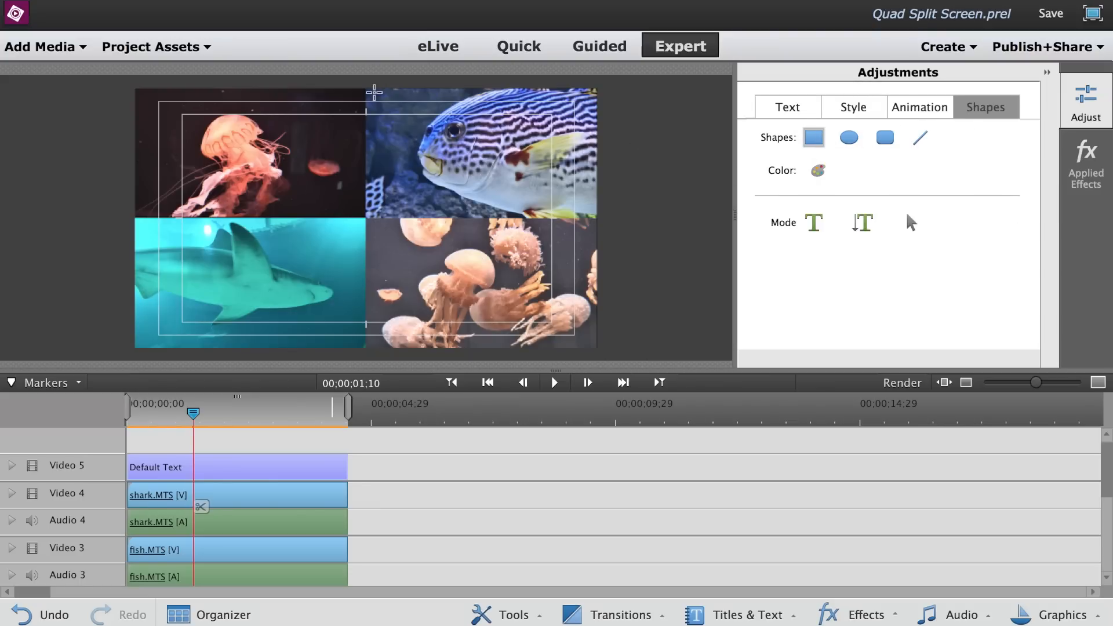
pyautogui.moveTo(369, 104)
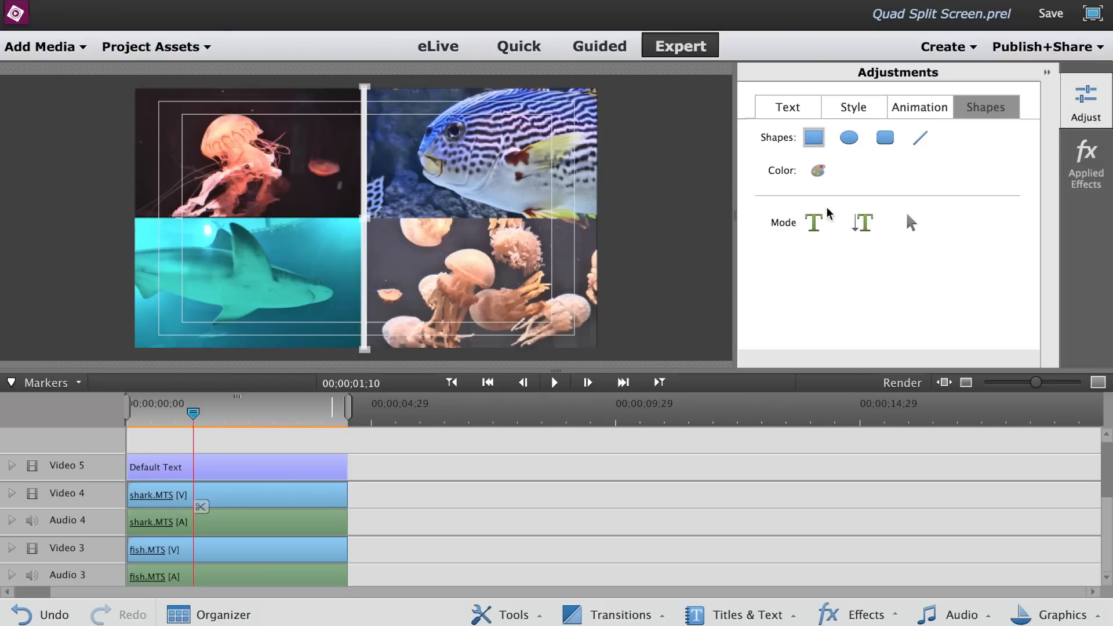
pyautogui.click(817, 171)
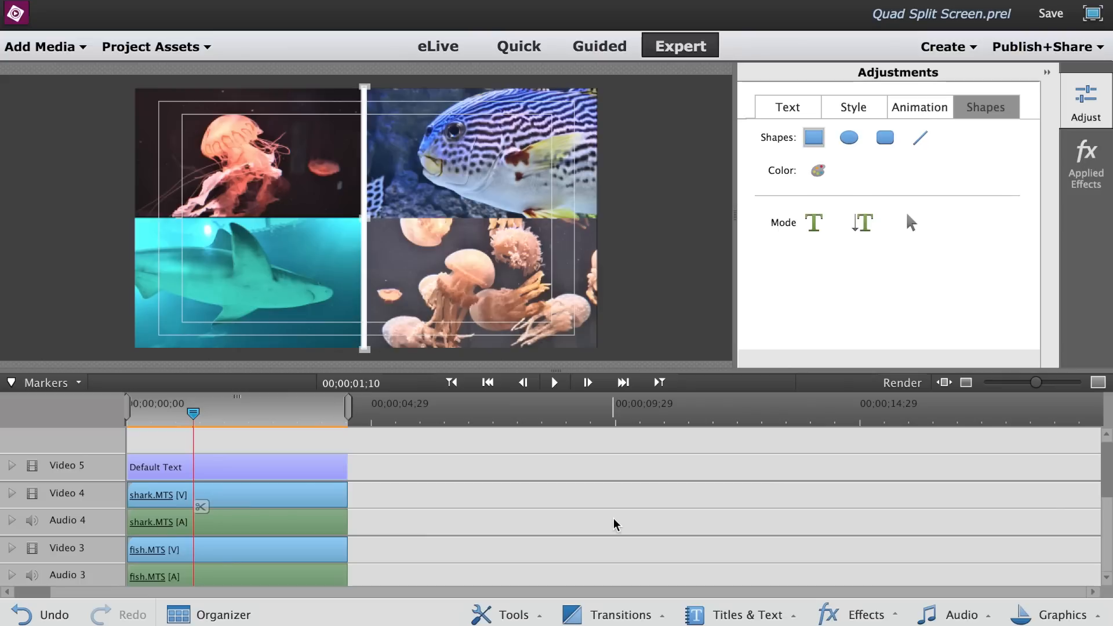
pyautogui.click(787, 107)
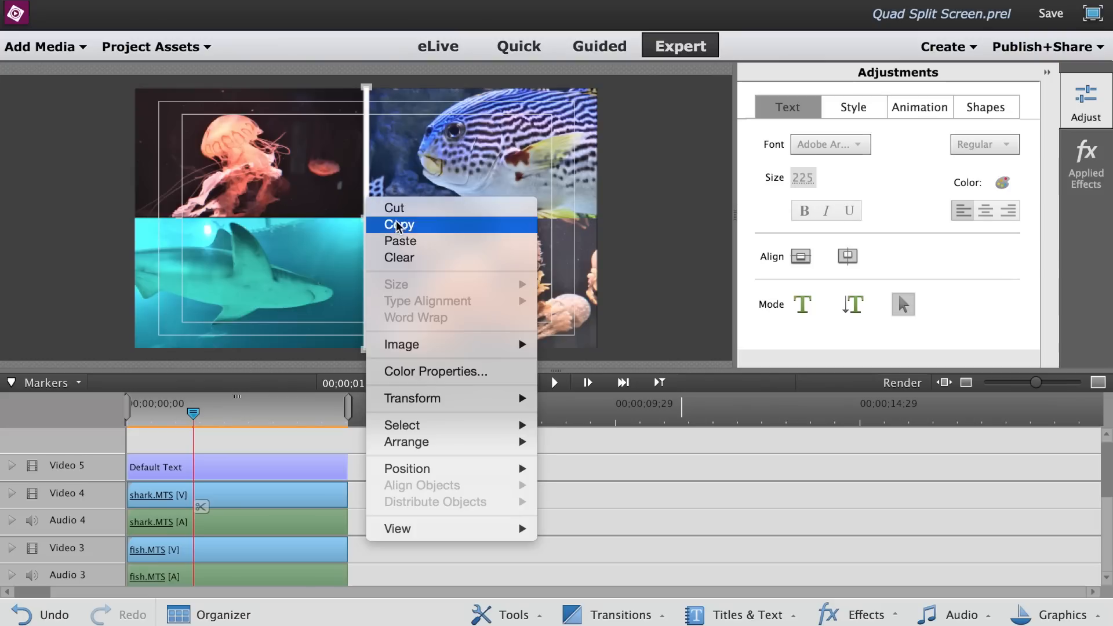
pyautogui.moveTo(420, 247)
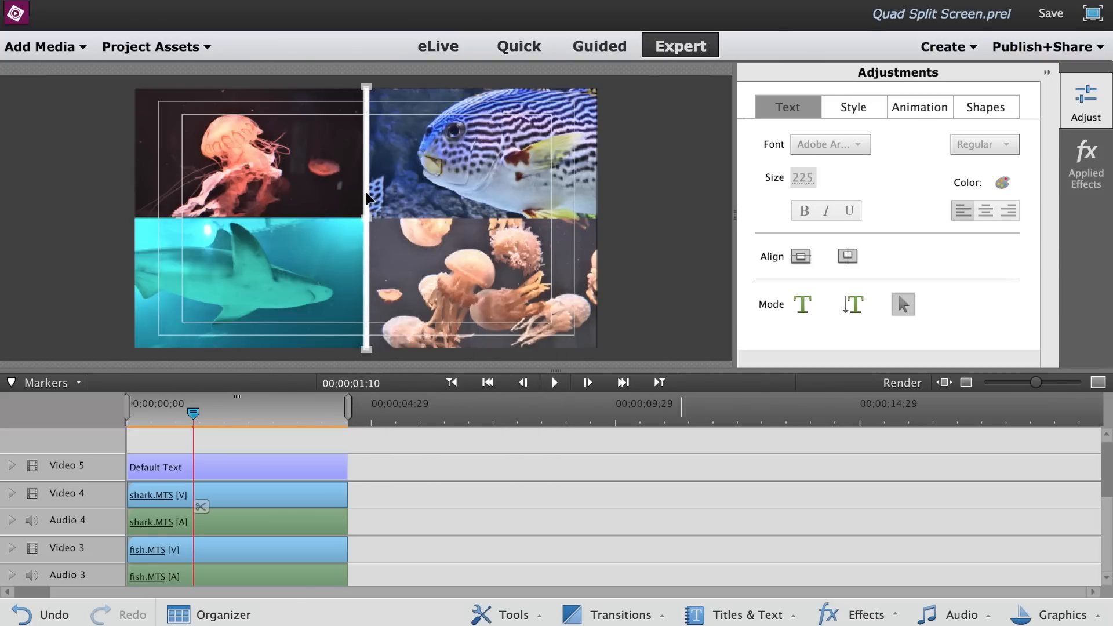
# Paste a copy of the white bar and rotate it 90 degrees to form the horizontal divider.
pyautogui.rightClick(387, 198)
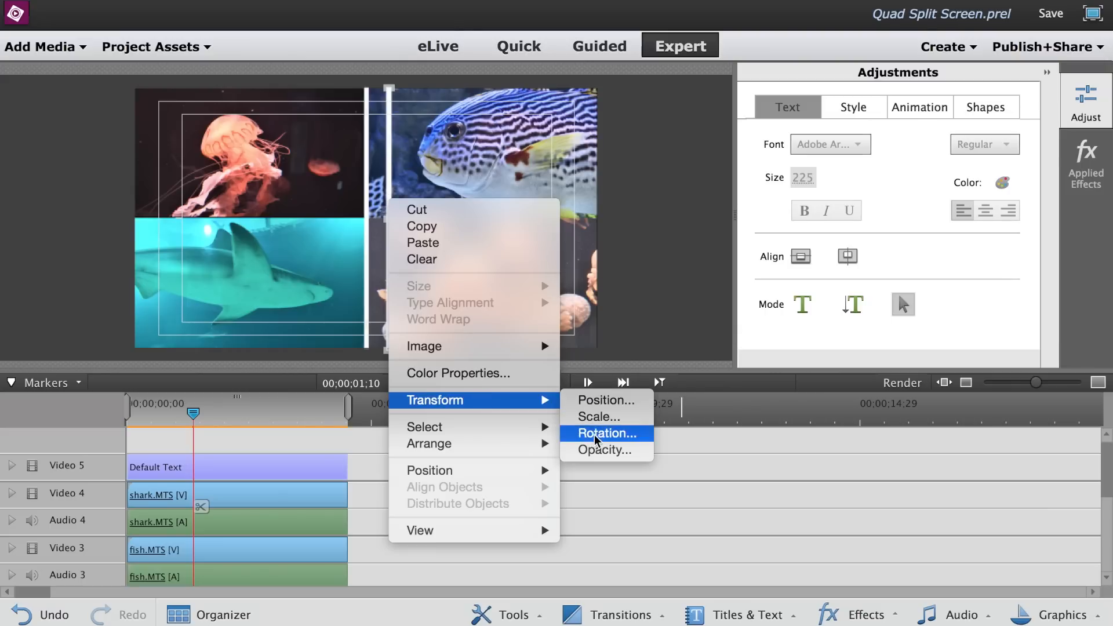
pyautogui.click(605, 433)
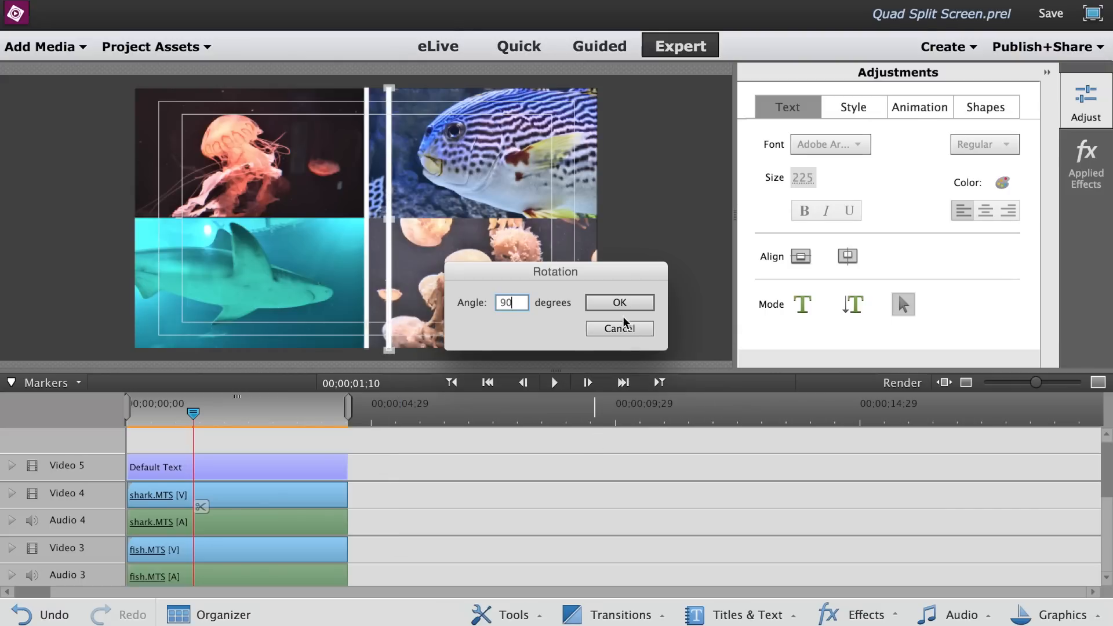
pyautogui.click(618, 303)
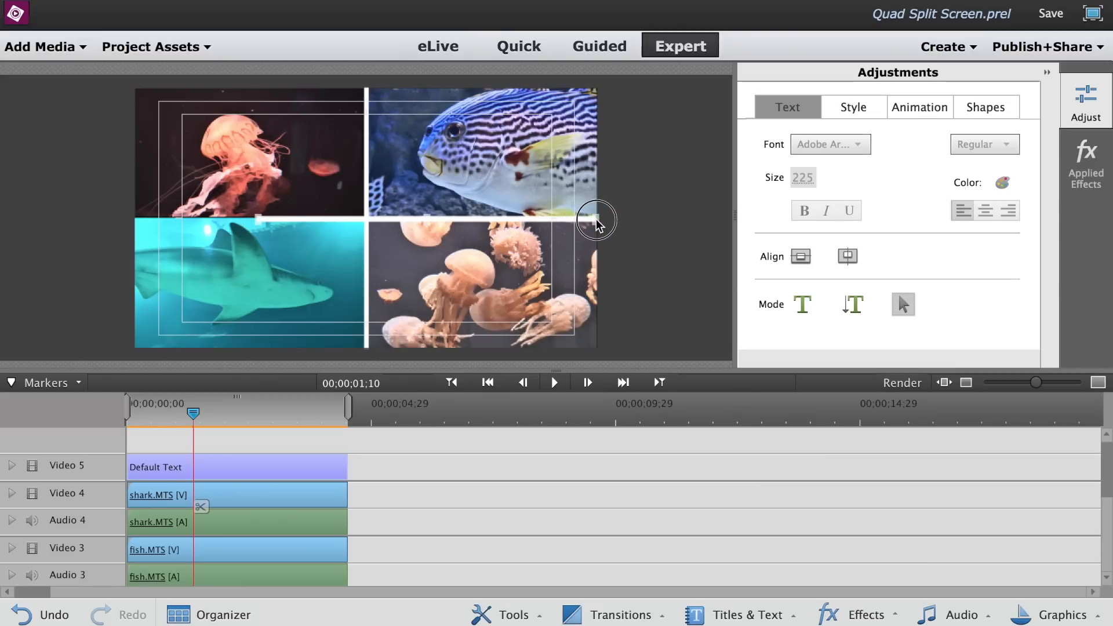
pyautogui.moveTo(254, 224)
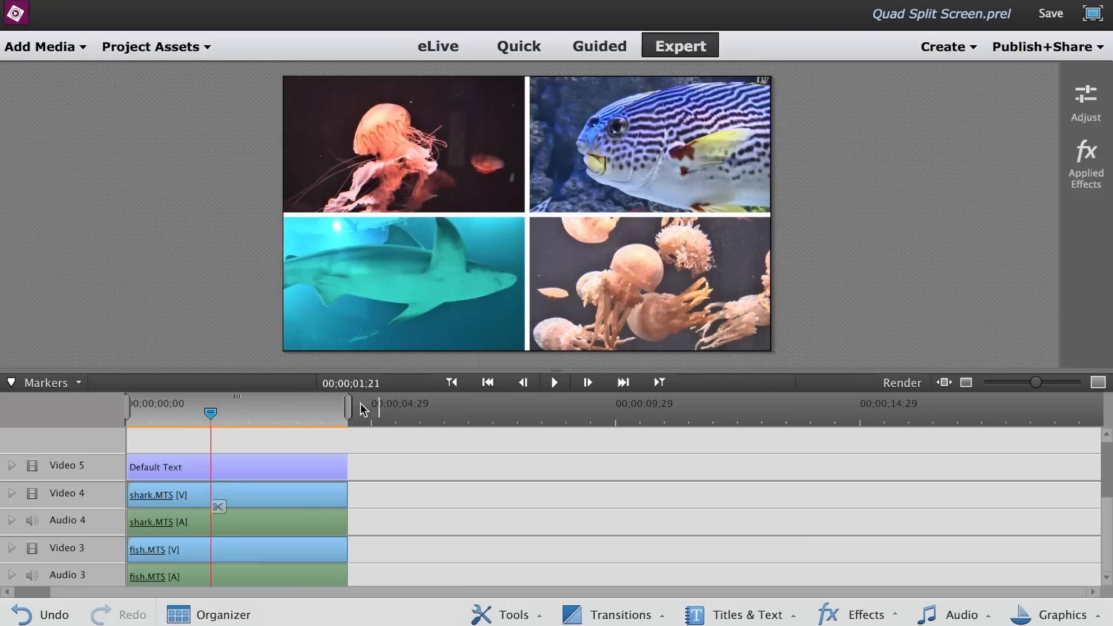
# Return the playhead to the start and play the quad split screen with its white cross.
pyautogui.click(553, 382)
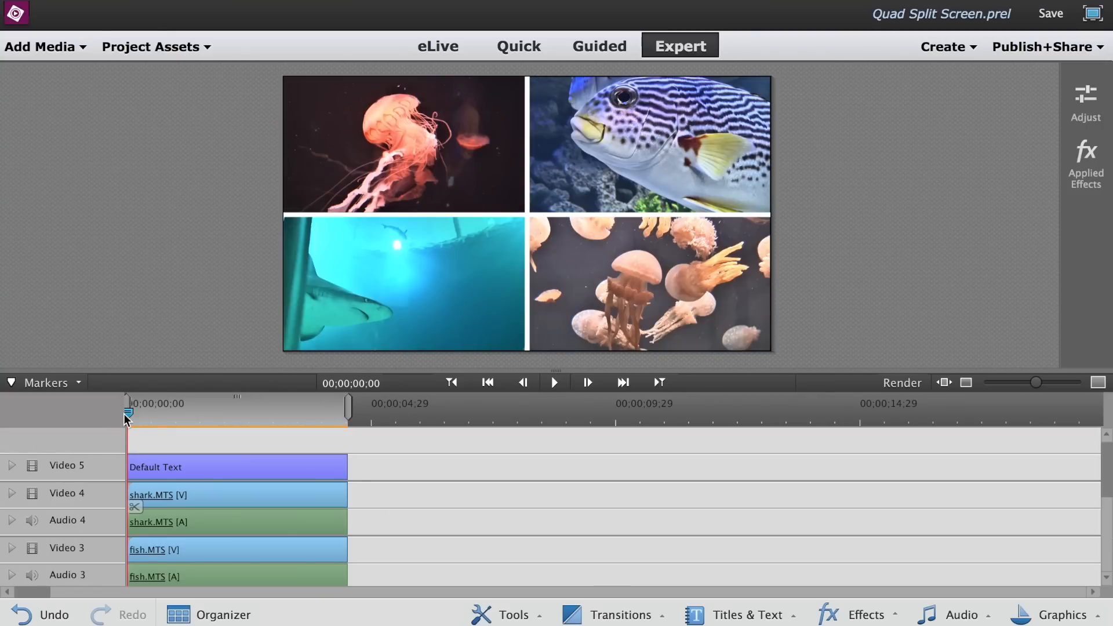
pyautogui.click(555, 383)
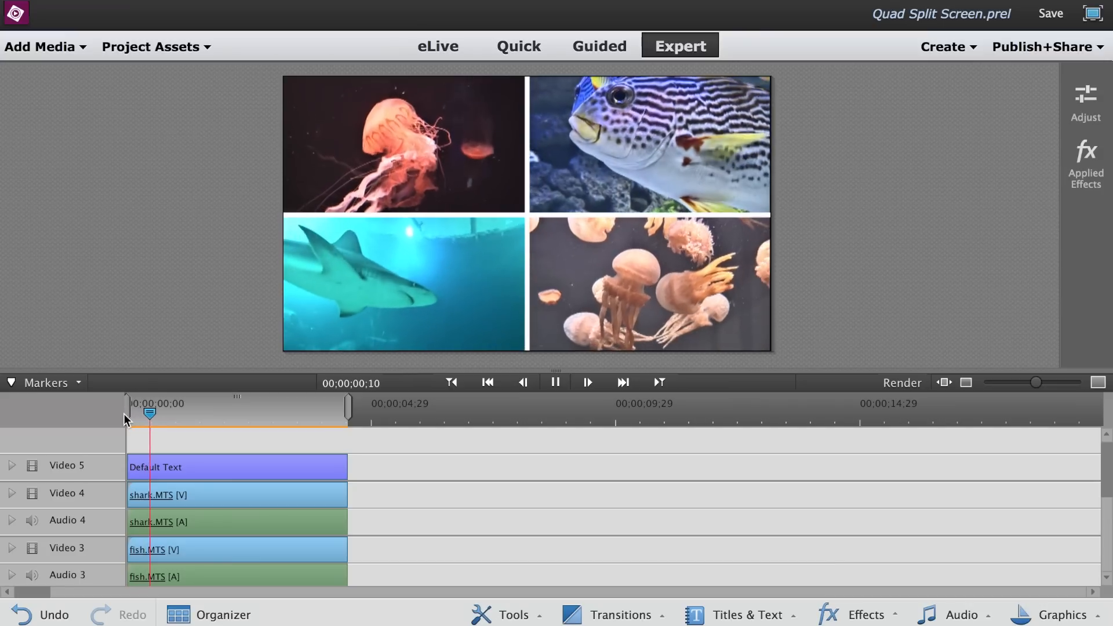